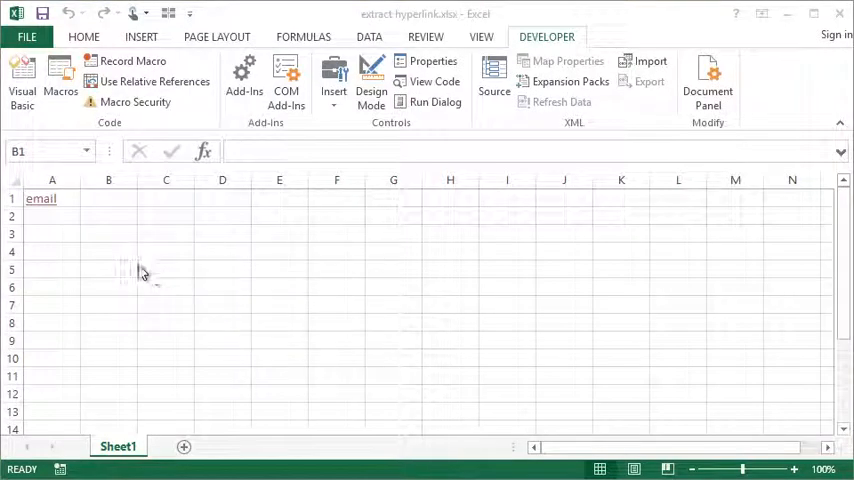
# Inspect the email link cell A1 and the empty cell B1 beside it
pyautogui.click(108, 198)
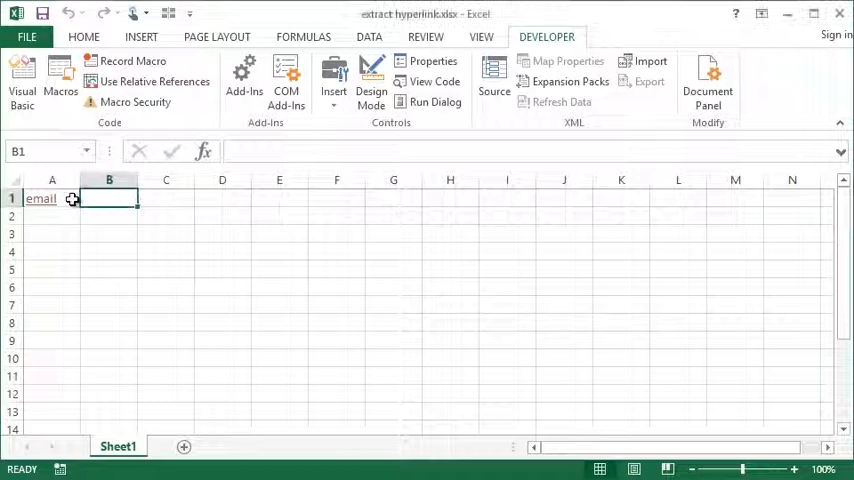
pyautogui.click(52, 198)
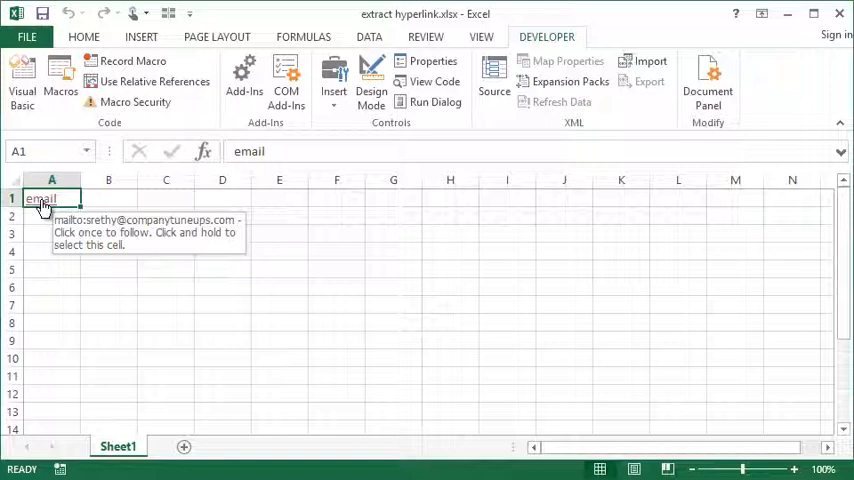
pyautogui.moveTo(44, 210)
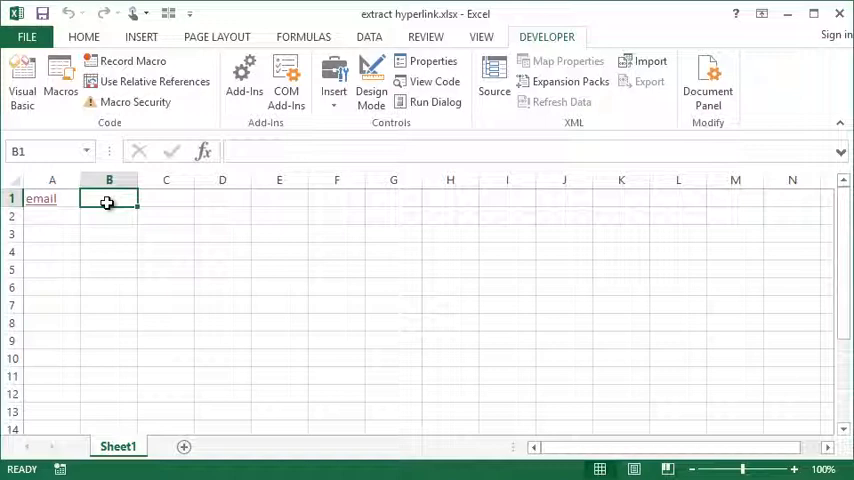
pyautogui.click(52, 198)
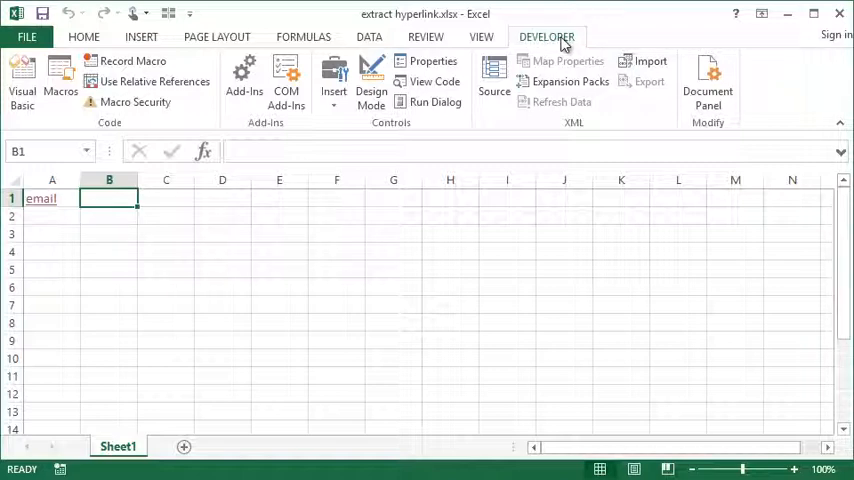
pyautogui.moveTo(516, 44)
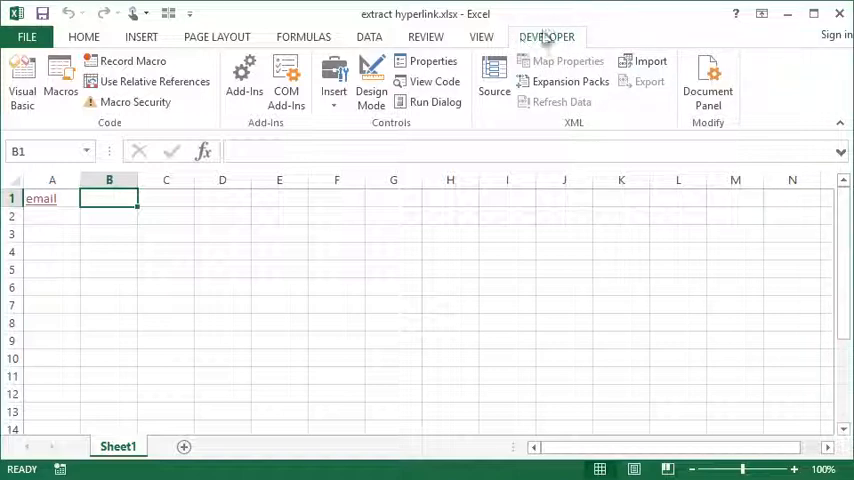
# Review Excel Options' ribbon customization settings and return to the sheet
pyautogui.click(28, 36)
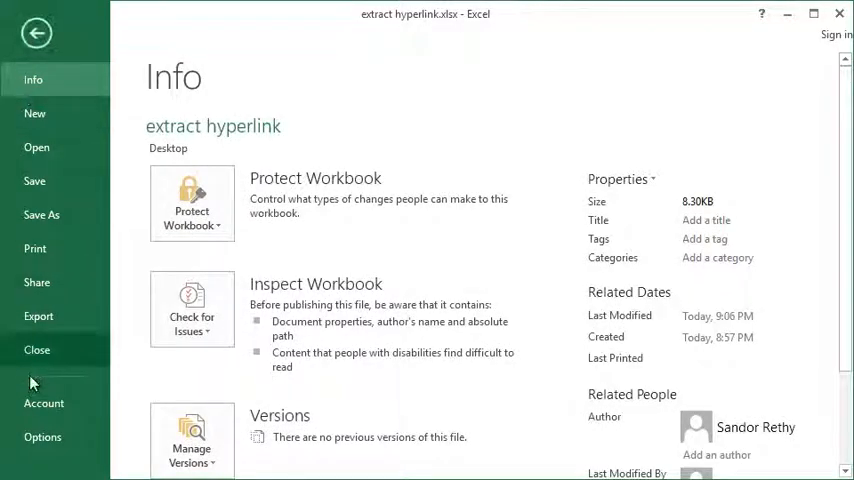
pyautogui.click(42, 436)
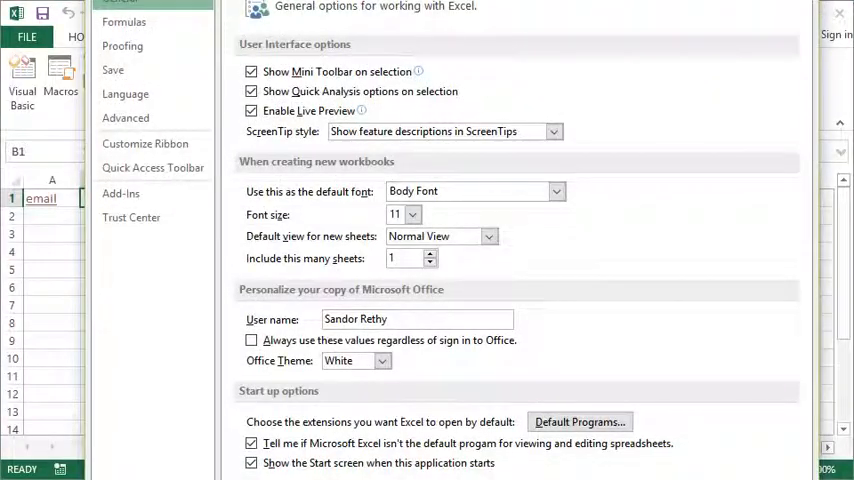
pyautogui.click(144, 144)
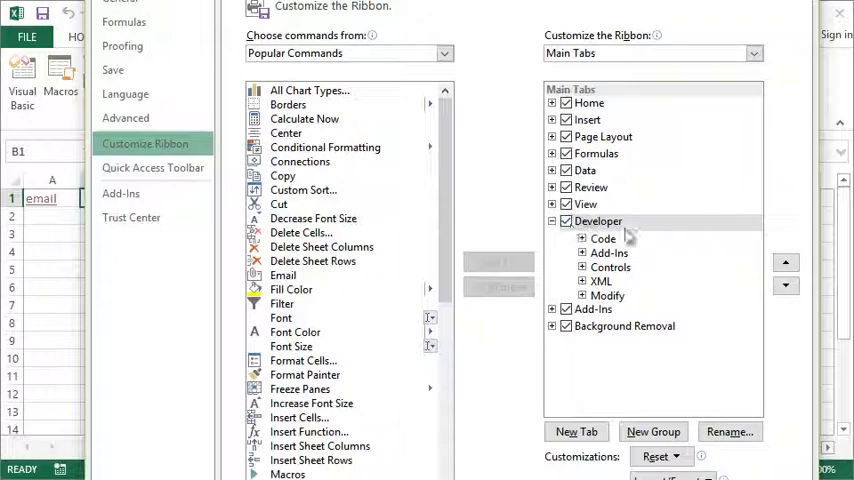
pyautogui.click(498, 262)
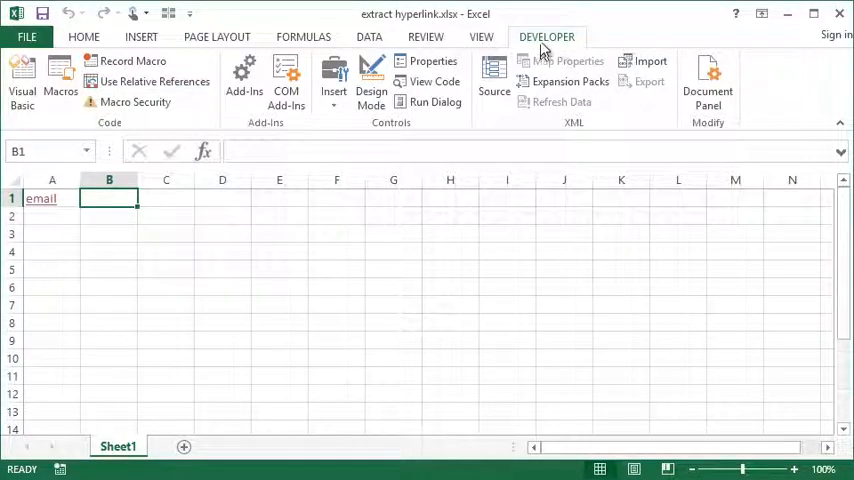
pyautogui.moveTo(22, 80)
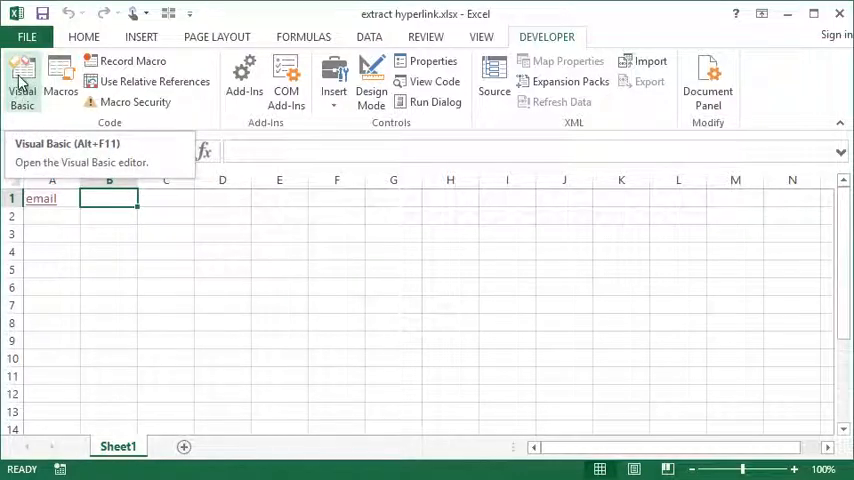
# In the Visual Basic editor, insert a new module holding the GrabLink function code
pyautogui.click(22, 80)
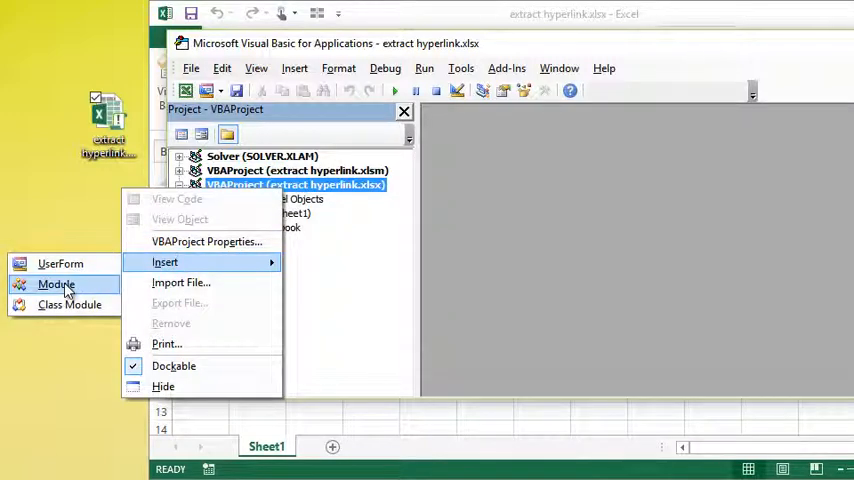
pyautogui.click(58, 284)
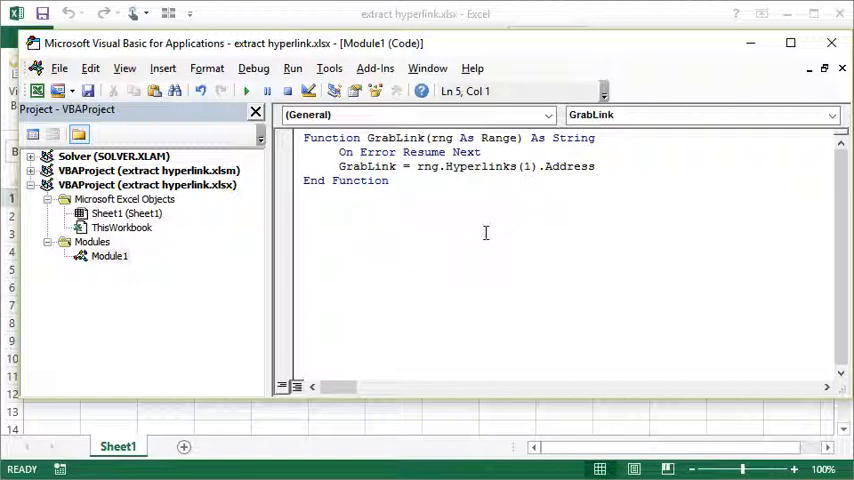
# Save the workbook with its GrabLink code from the VBA editor
pyautogui.click(390, 180)
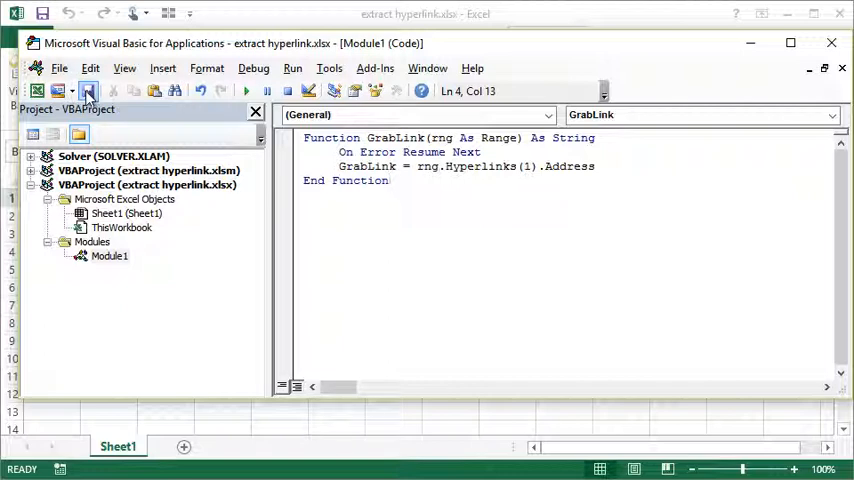
pyautogui.click(88, 92)
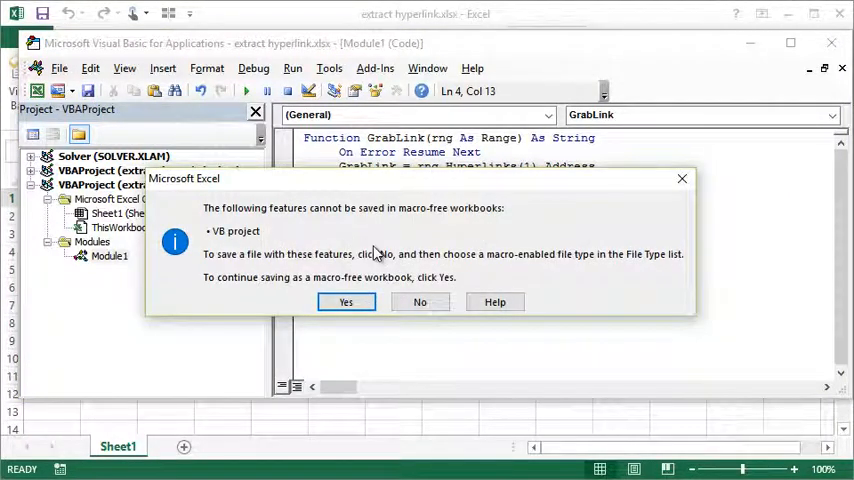
pyautogui.moveTo(236, 250)
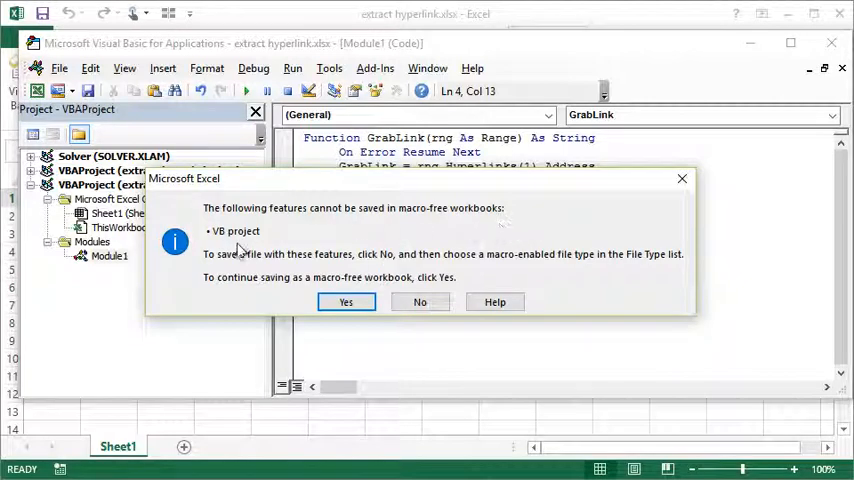
pyautogui.moveTo(218, 268)
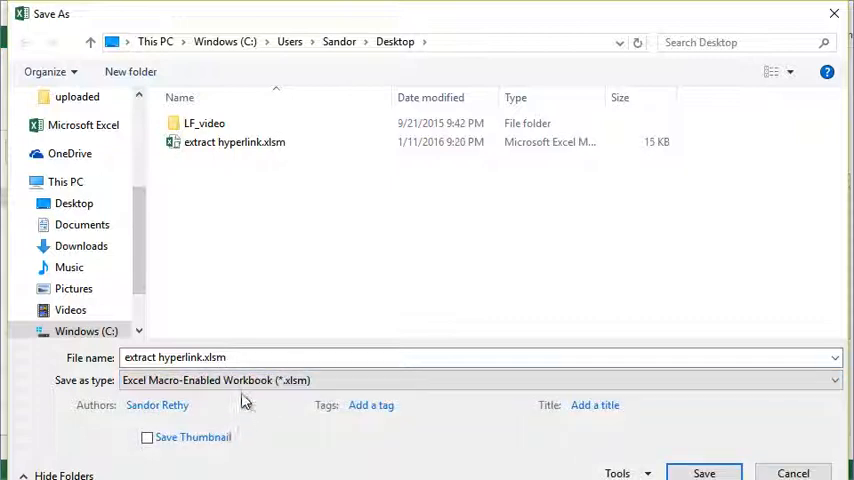
pyautogui.moveTo(212, 340)
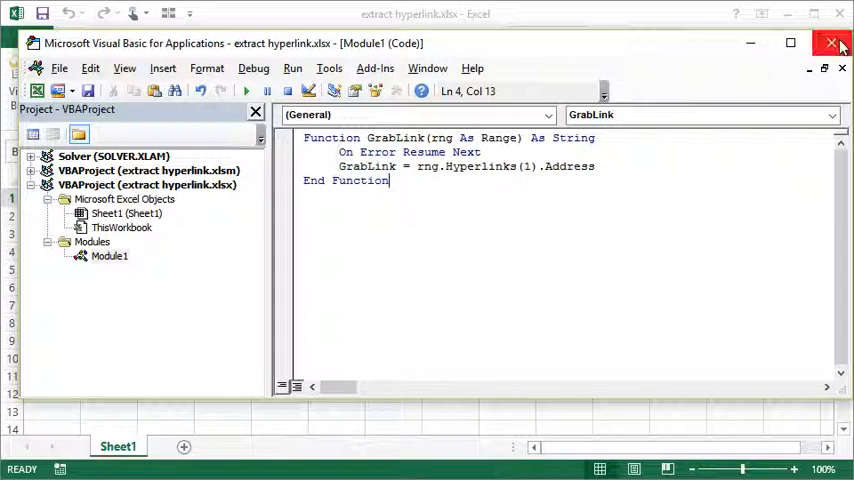
# Close the VBA editor and select the email link cell A1 in the .xlsm workbook
pyautogui.click(832, 44)
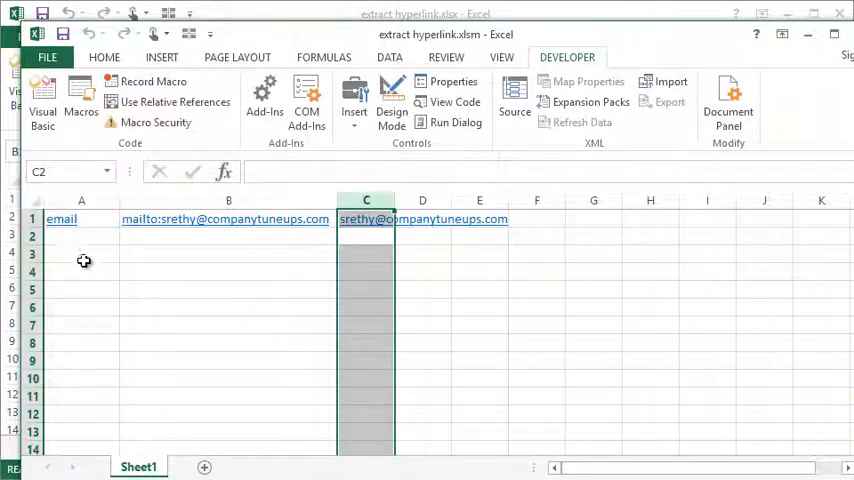
pyautogui.click(80, 218)
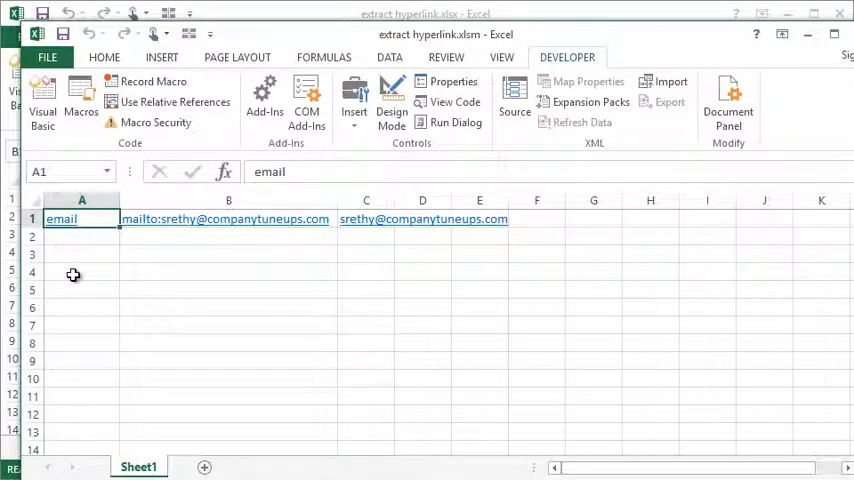
pyautogui.moveTo(122, 230)
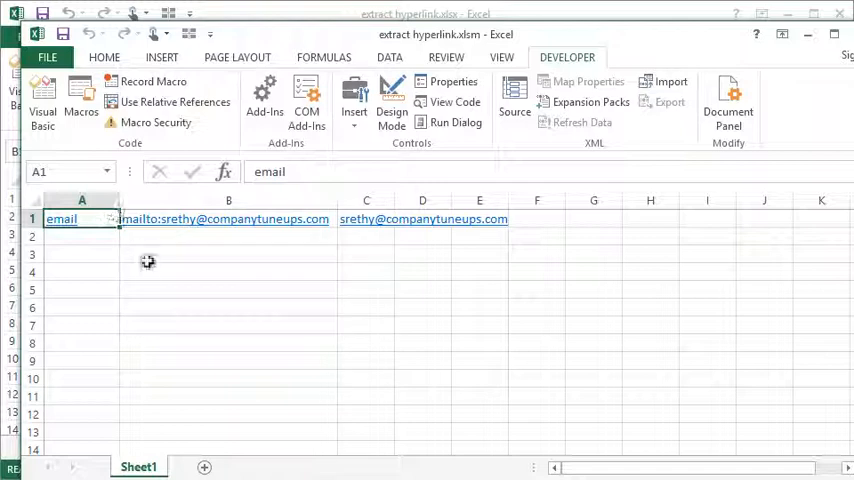
# Enter =GrabLink(A1) in B1 so it shows A1's mailto address, then check the formula
pyautogui.click(228, 236)
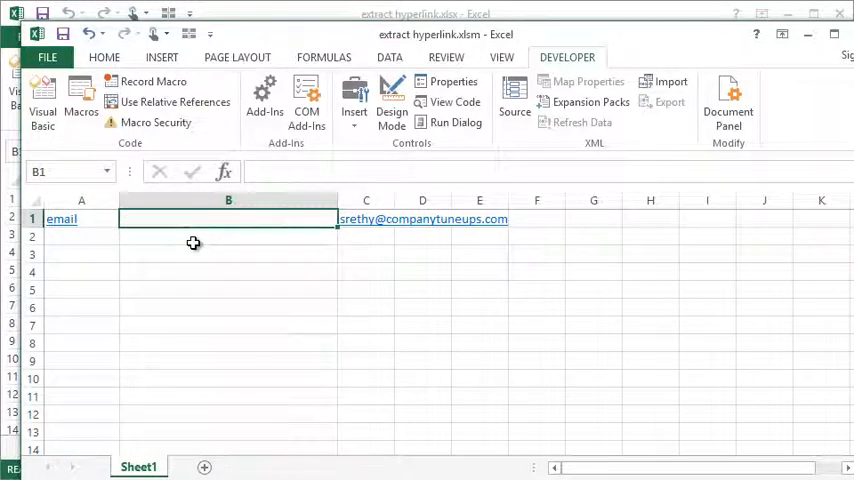
pyautogui.write('=')
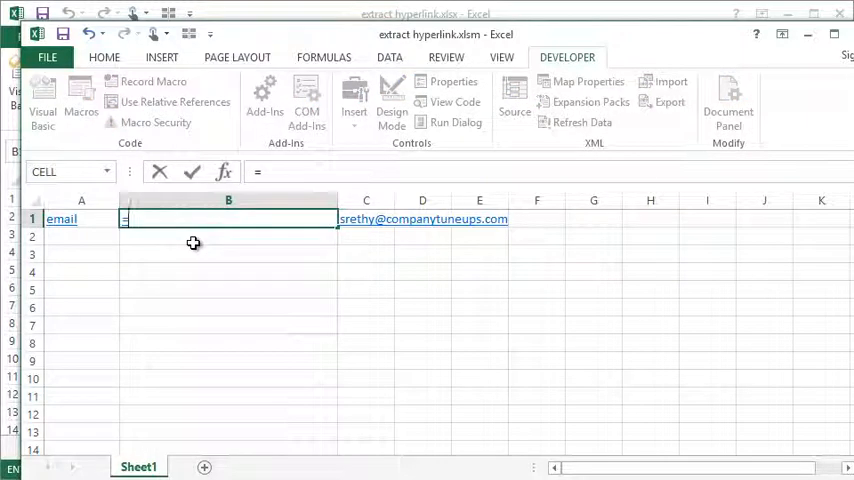
pyautogui.write('=GrabLink(')
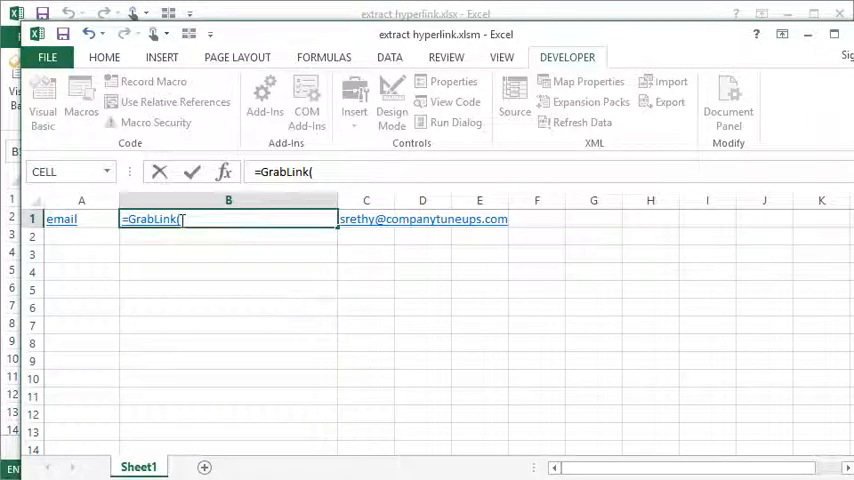
pyautogui.click(60, 218)
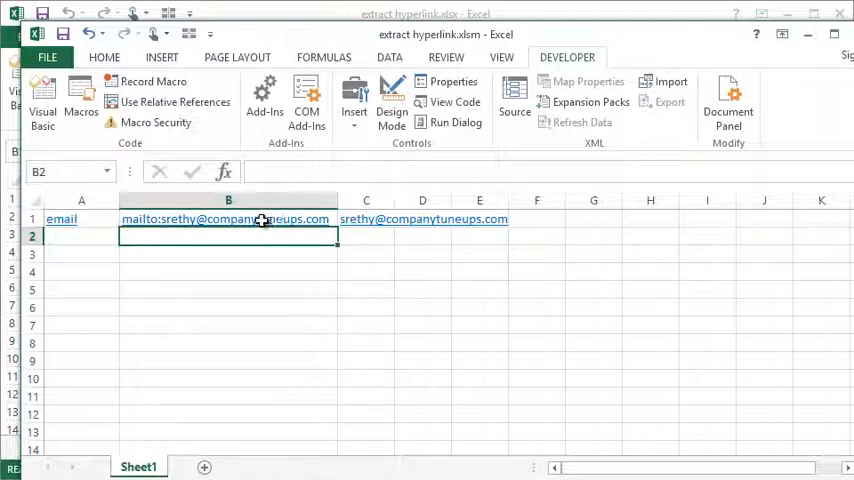
pyautogui.click(228, 218)
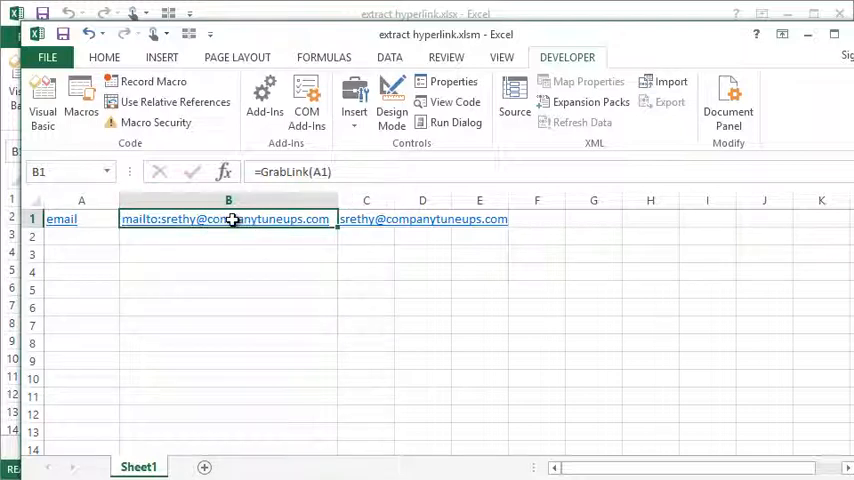
pyautogui.moveTo(236, 296)
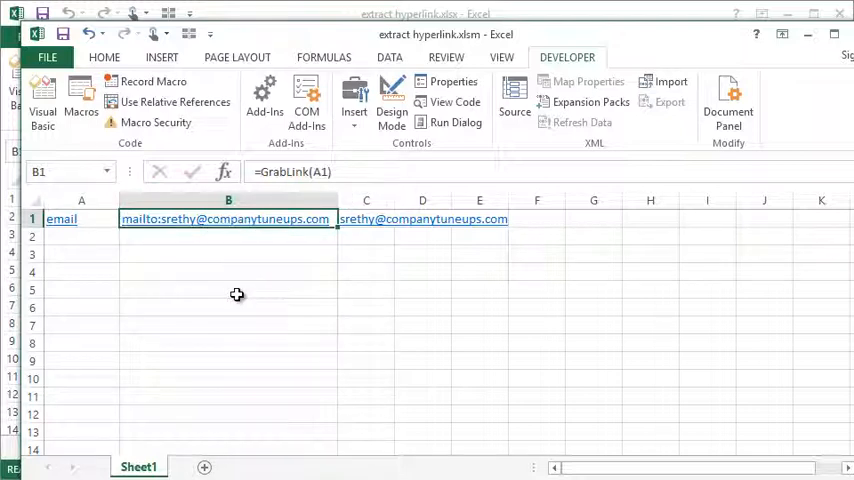